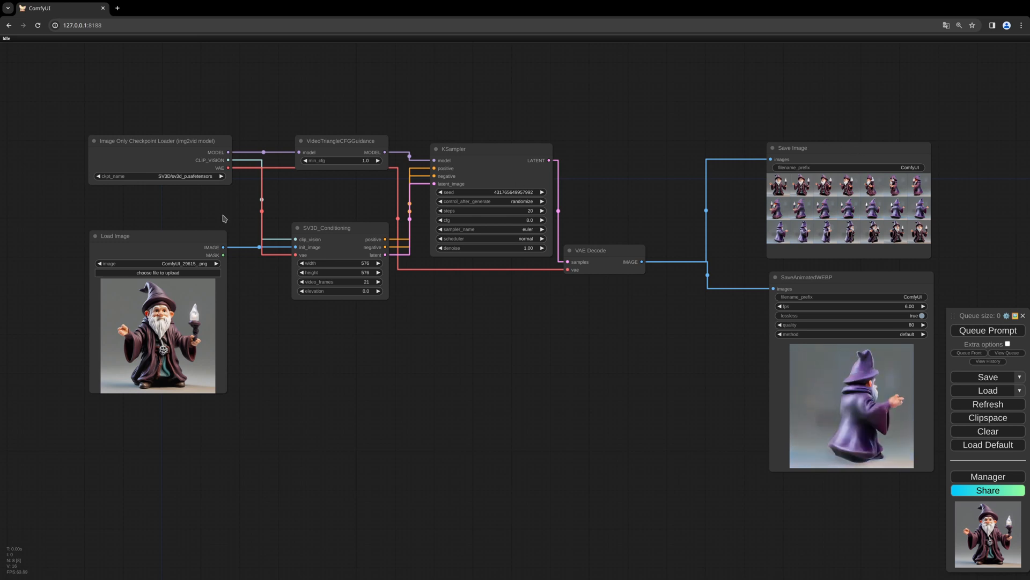
# - Inspect the ckpt_name checkpoint list on the old graph and dismiss it
pyautogui.click(158, 175)
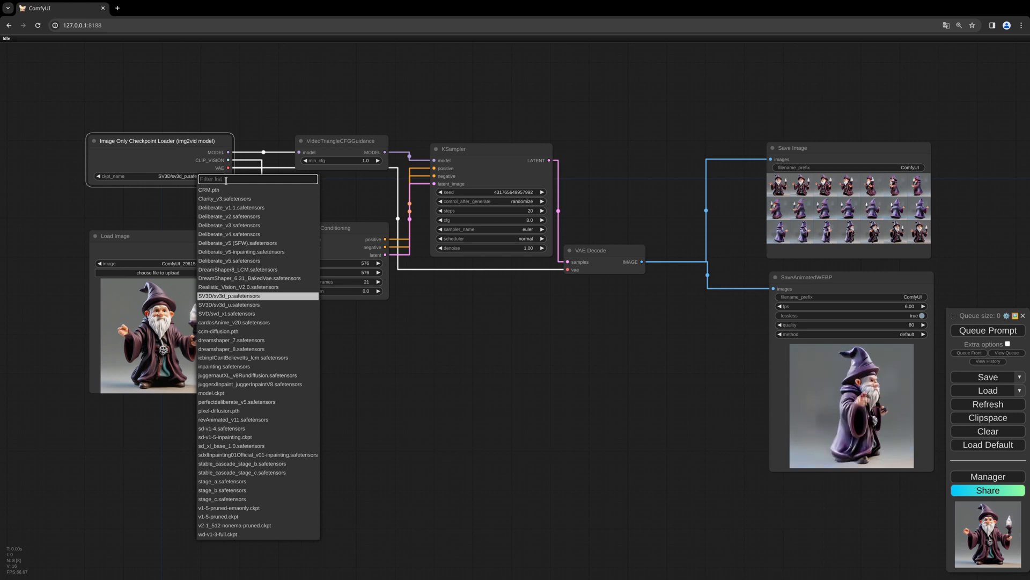
pyautogui.click(227, 297)
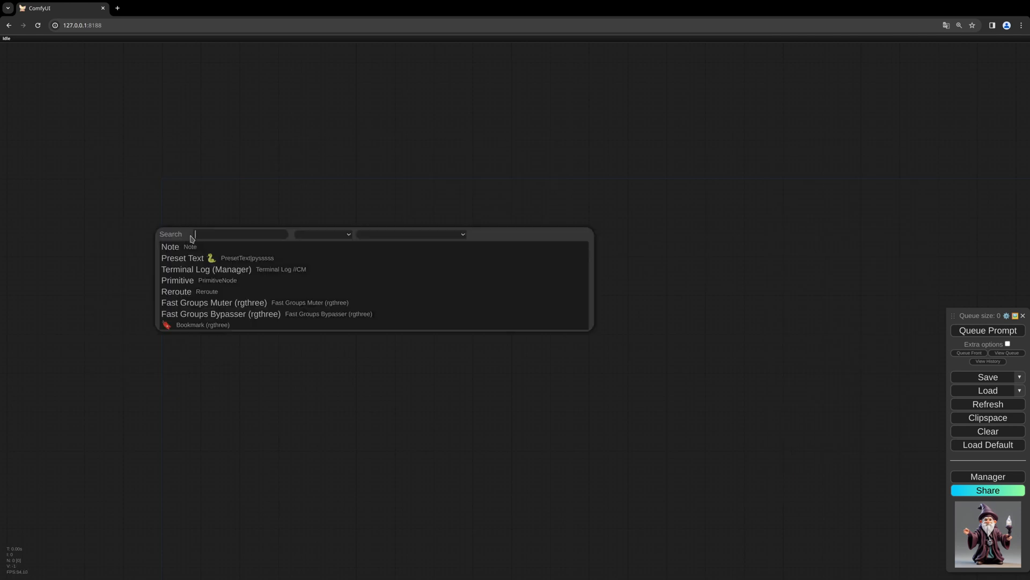
# - Add a Load Image node with the wizard picture and pull a link from its IMAGE output
pyautogui.write('loa')
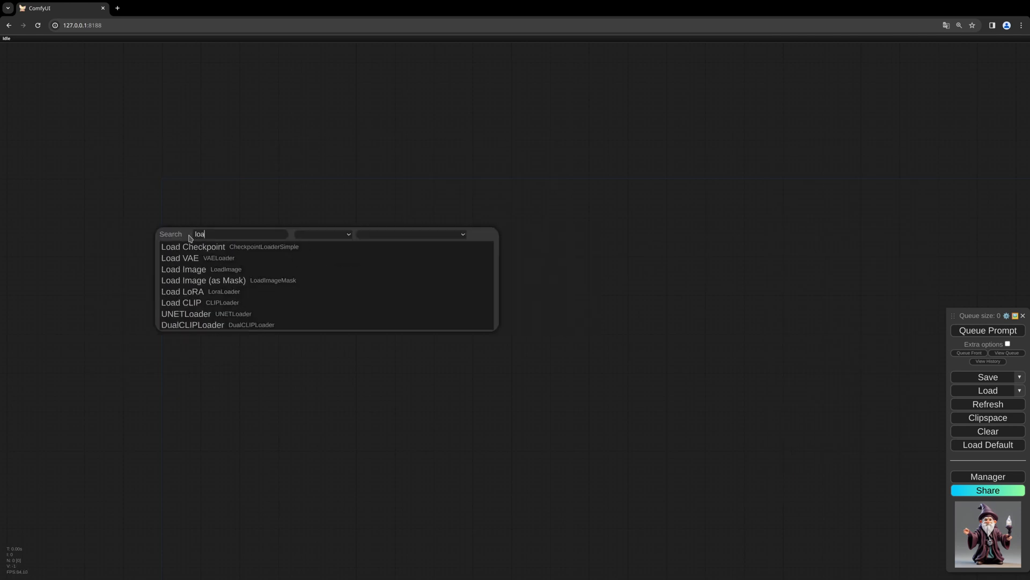
pyautogui.click(184, 269)
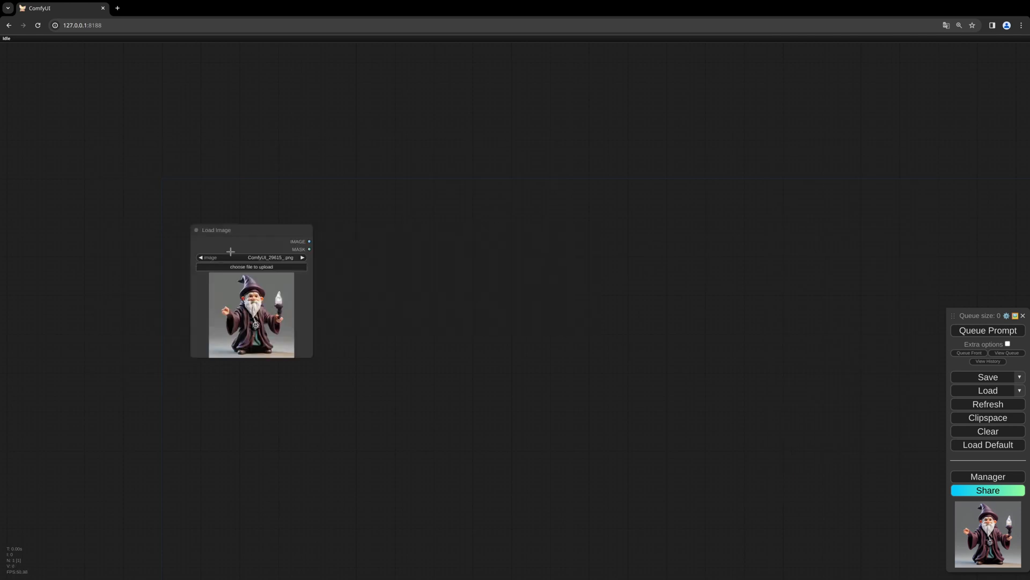
pyautogui.moveTo(216, 230); pyautogui.dragTo(202, 273)
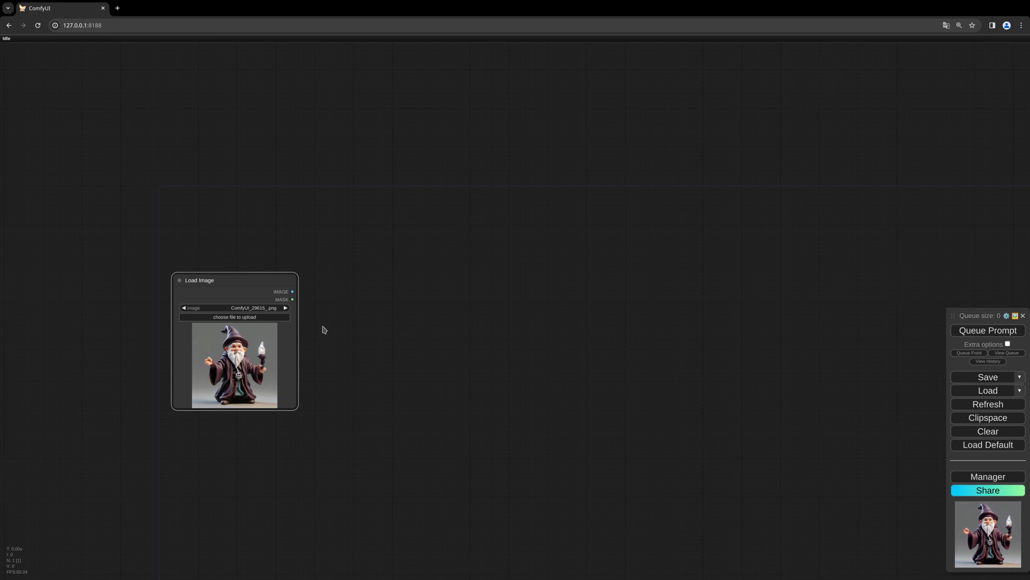
pyautogui.moveTo(292, 291); pyautogui.dragTo(406, 292)
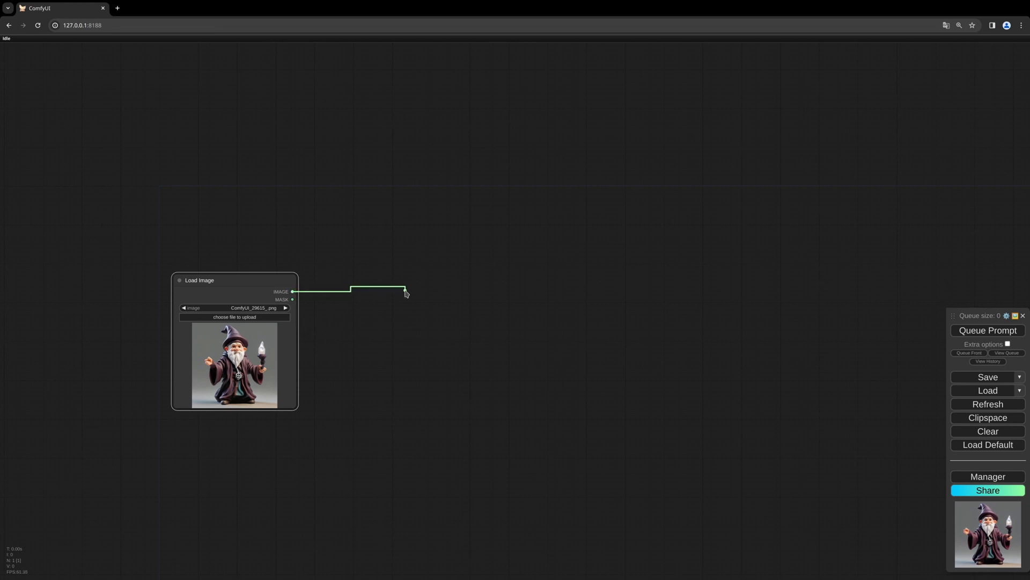
pyautogui.click(406, 294)
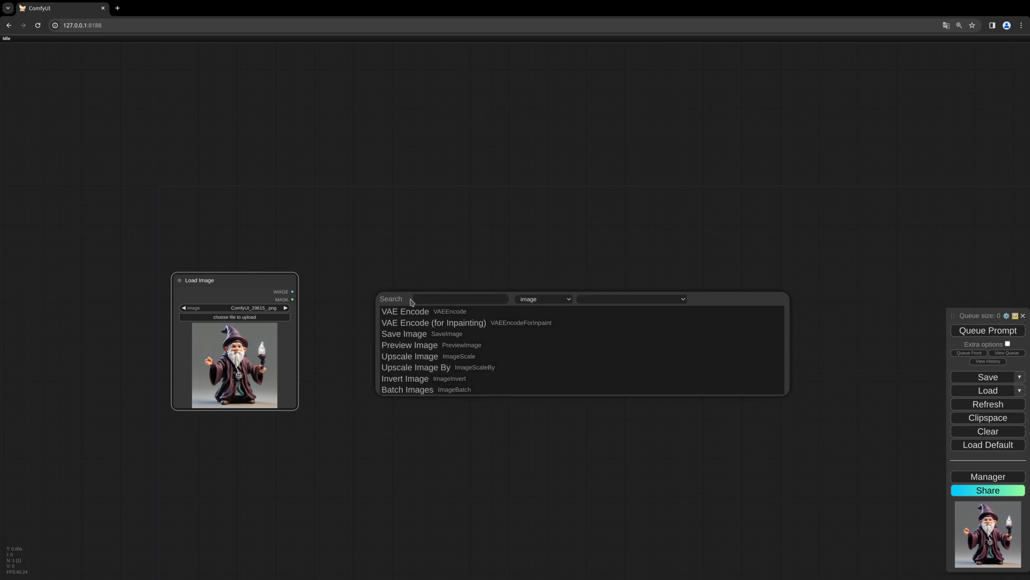
# - Add SV3D_Conditioning taking the wizard image as init_image and pull out its clip_vision link
pyautogui.write('sv3d')
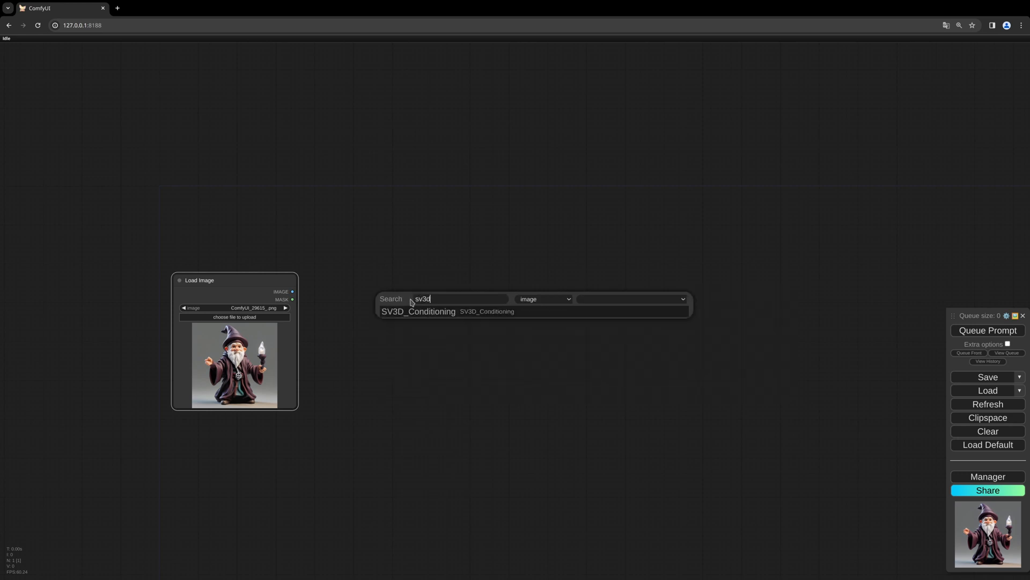
pyautogui.click(417, 311)
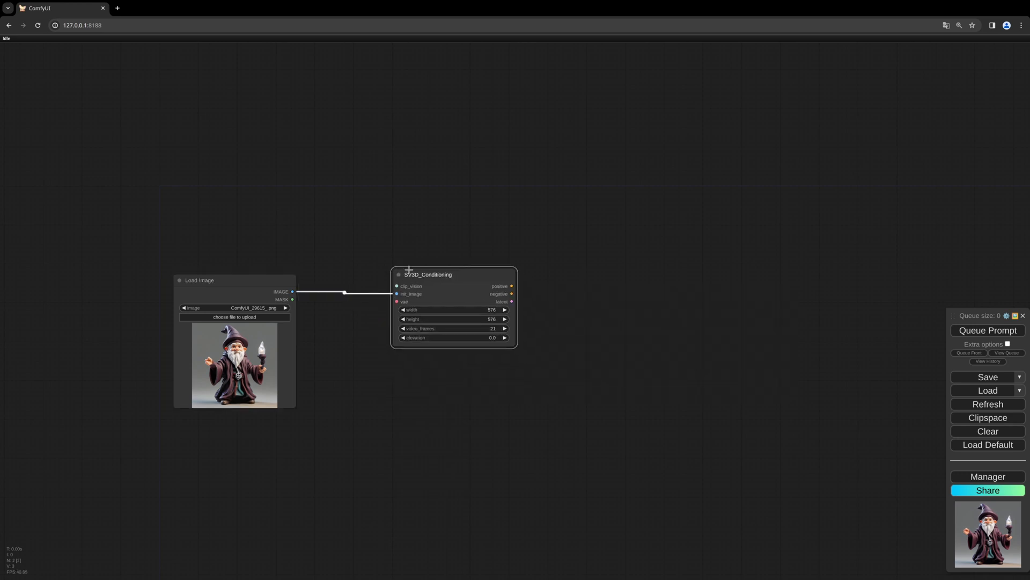
pyautogui.moveTo(428, 274); pyautogui.dragTo(416, 268)
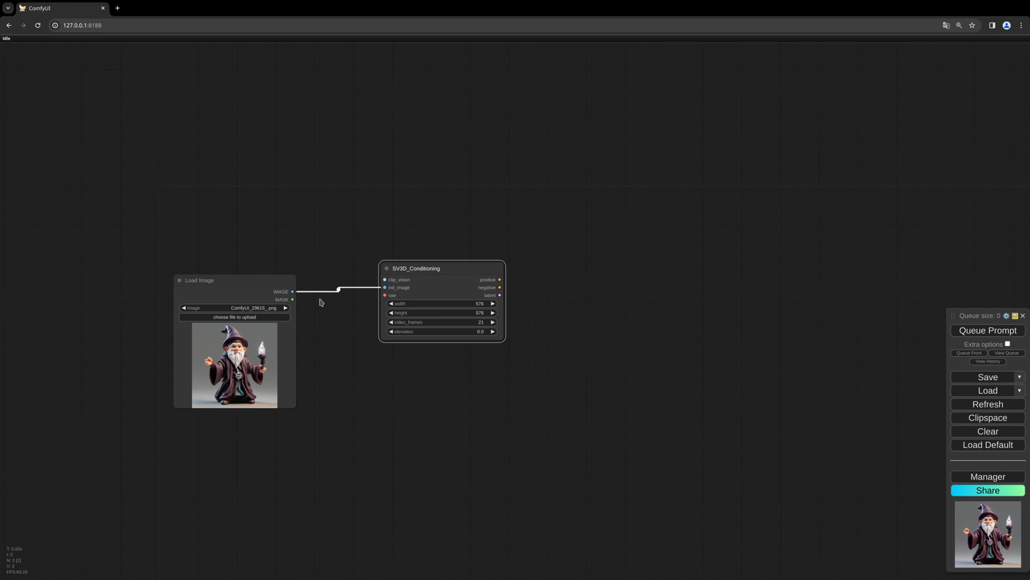
pyautogui.moveTo(416, 269); pyautogui.dragTo(409, 262)
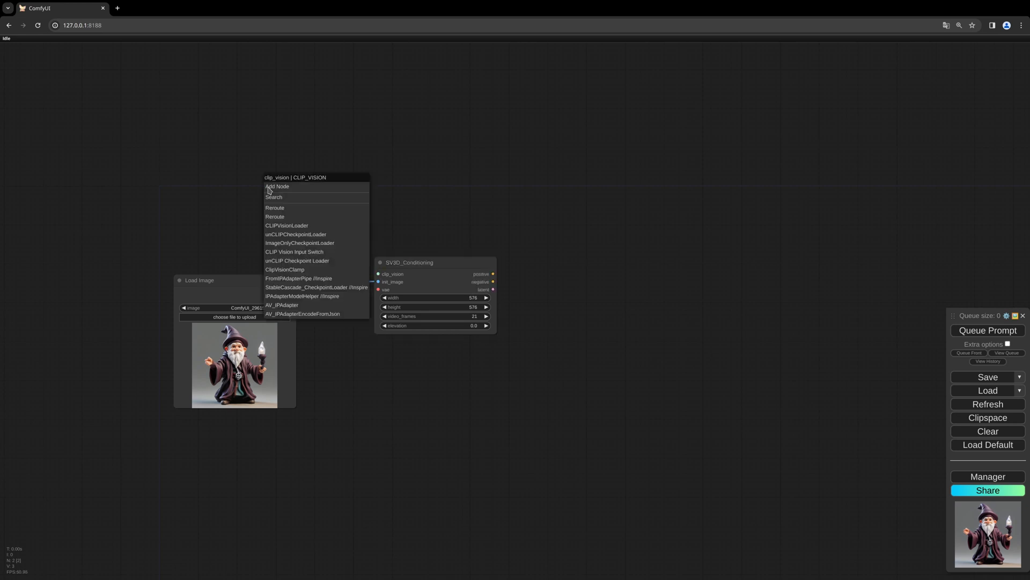
pyautogui.moveTo(274, 197)
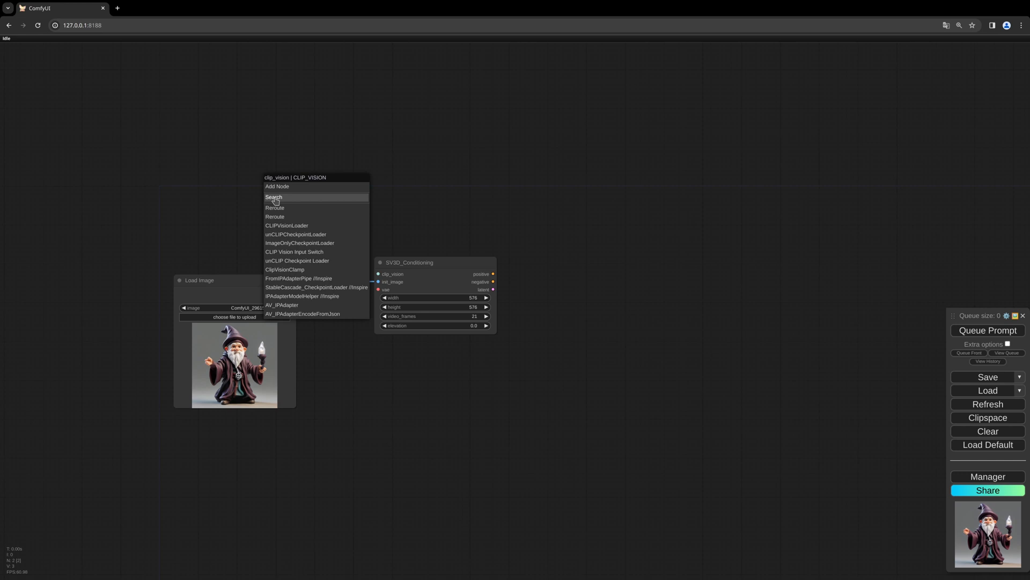
# - Add an Image Only Checkpoint Loader for clip_vision and set it to SV3D/sv3d_p.safetensors
pyautogui.click(274, 196)
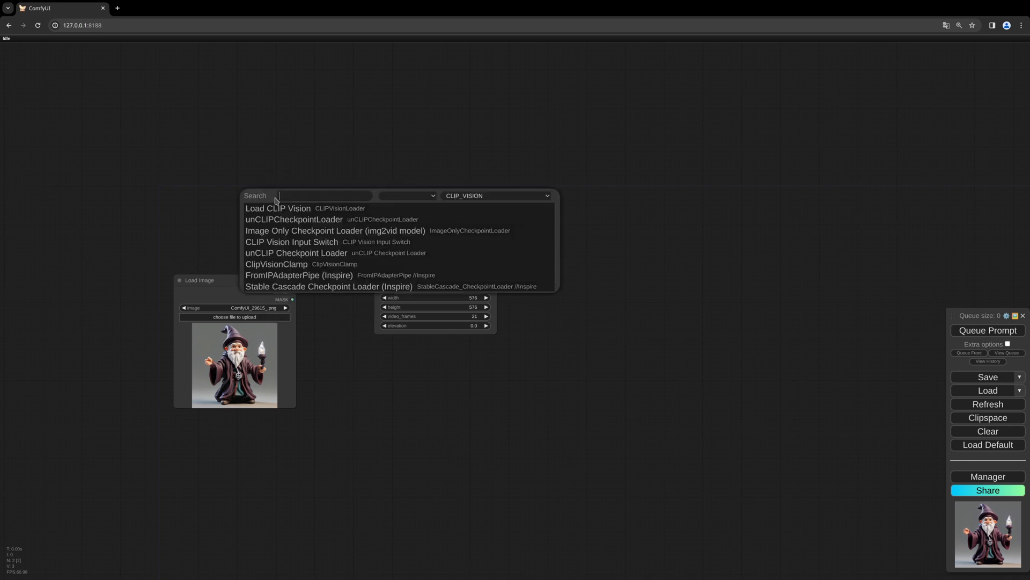
pyautogui.moveTo(294, 219)
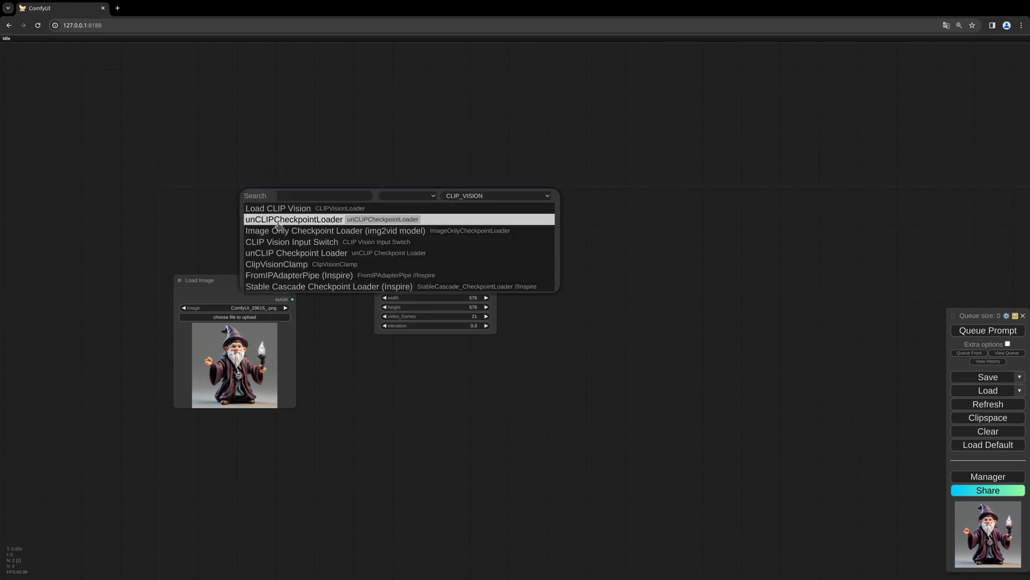
pyautogui.click(336, 230)
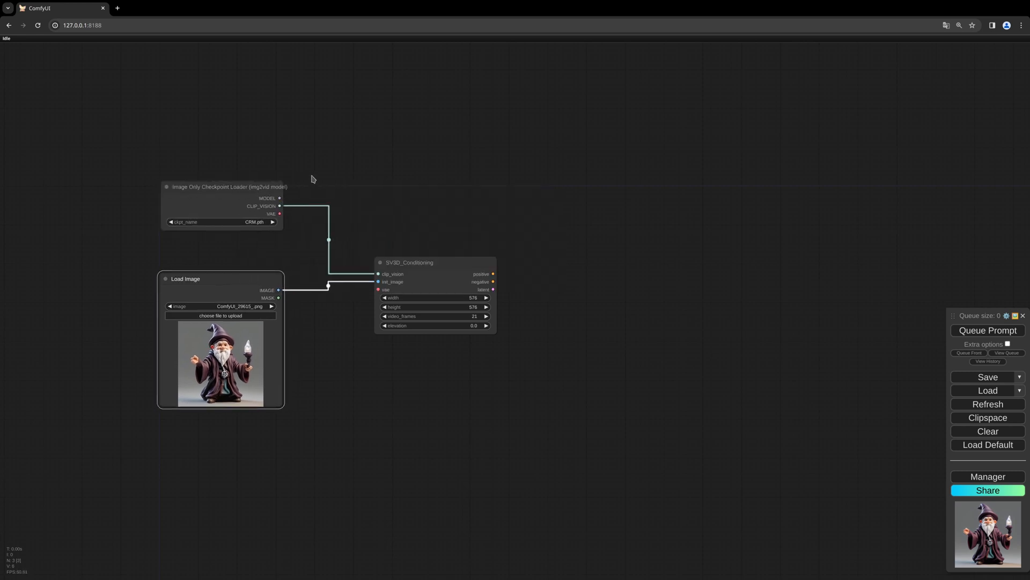
pyautogui.click(222, 221)
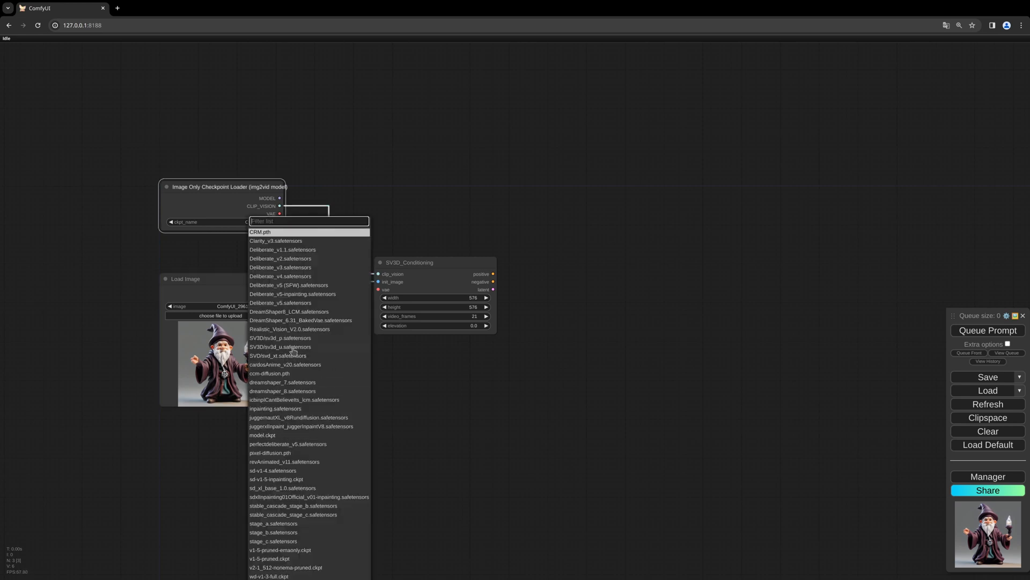
pyautogui.moveTo(294, 346)
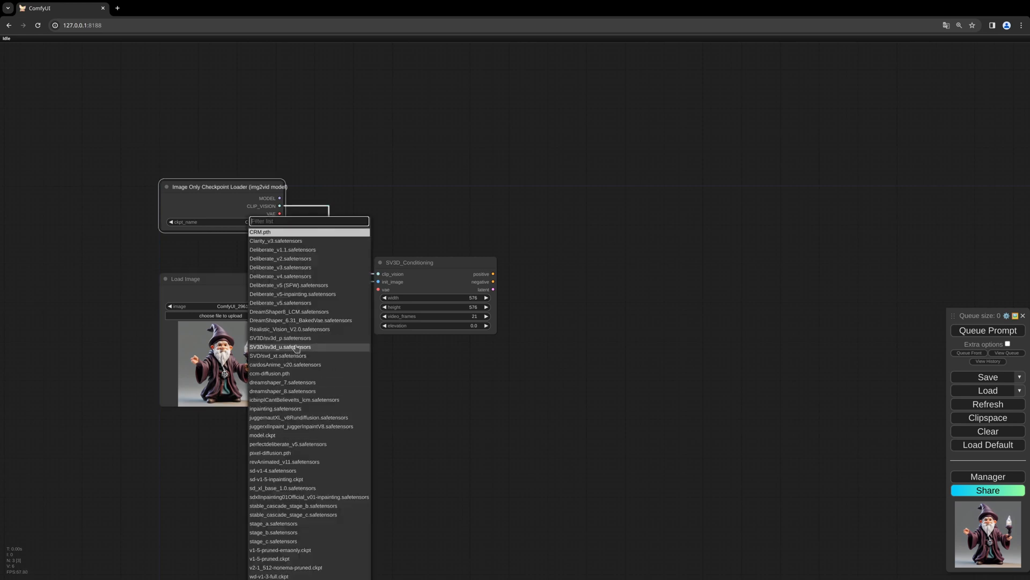
pyautogui.moveTo(279, 339)
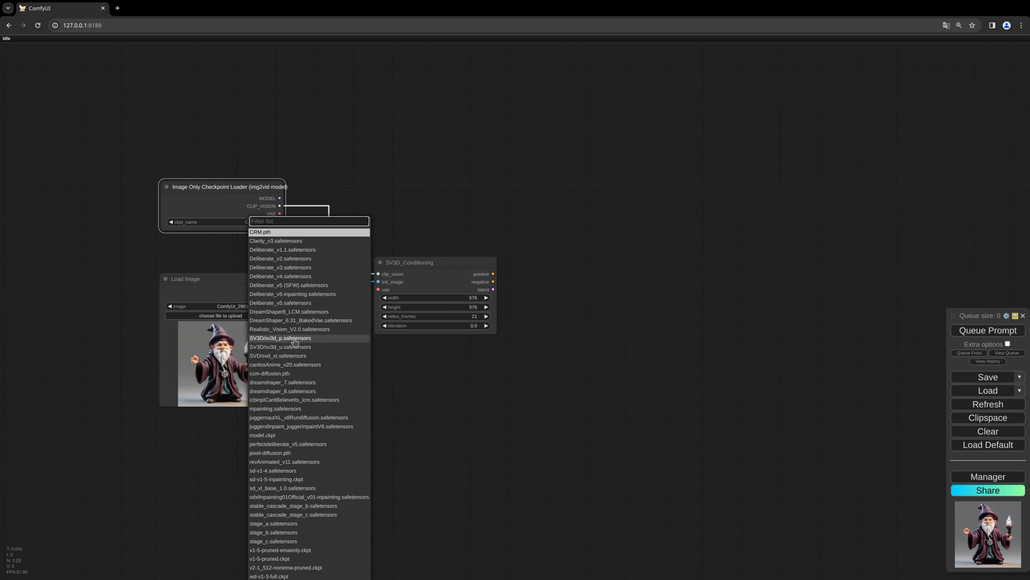
pyautogui.click(280, 338)
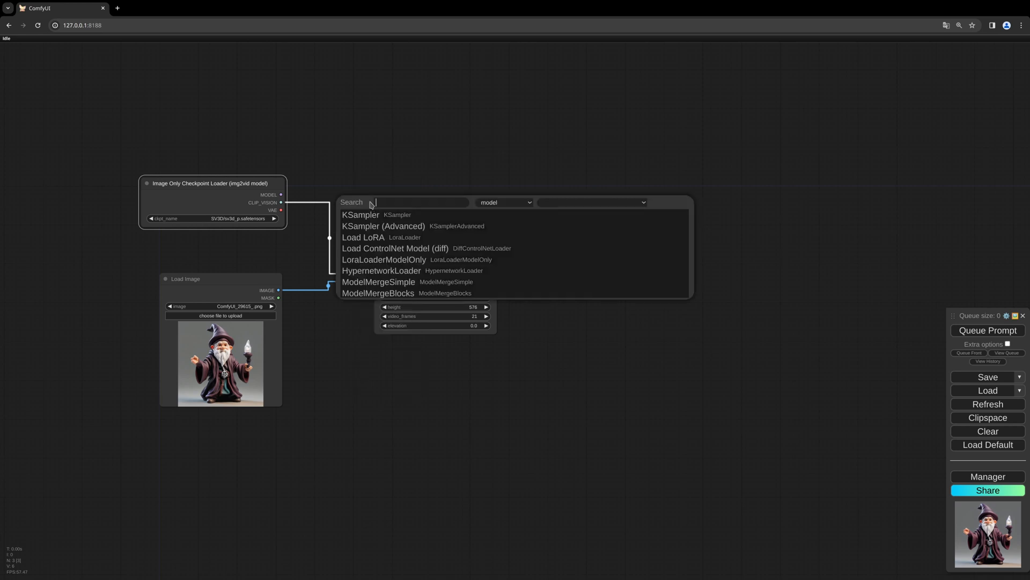
# - Add a VideoTriangleCFGGuidance node fed by the loader's MODEL output
pyautogui.write('video')
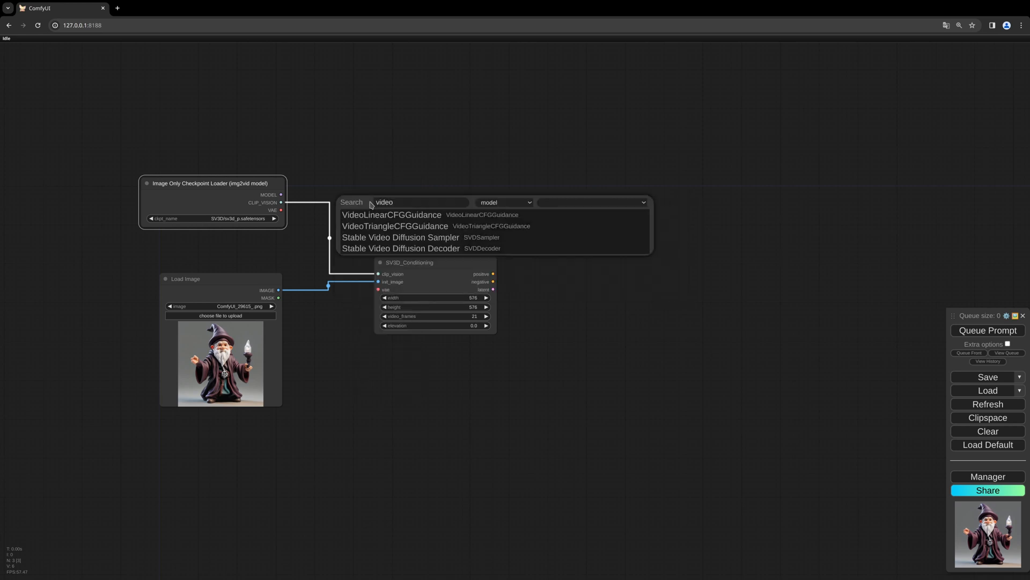
pyautogui.click(395, 226)
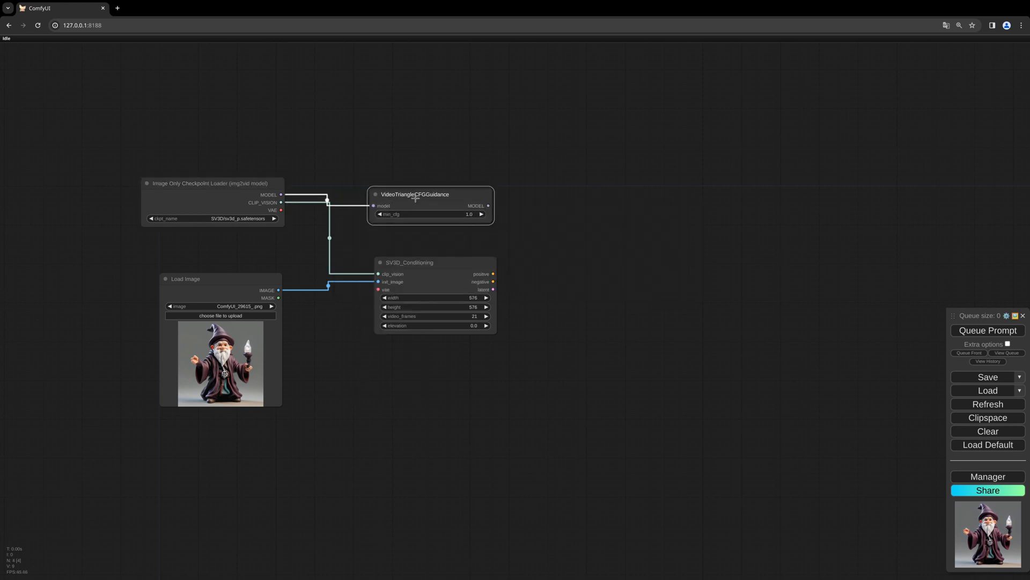
pyautogui.moveTo(415, 195); pyautogui.dragTo(416, 184)
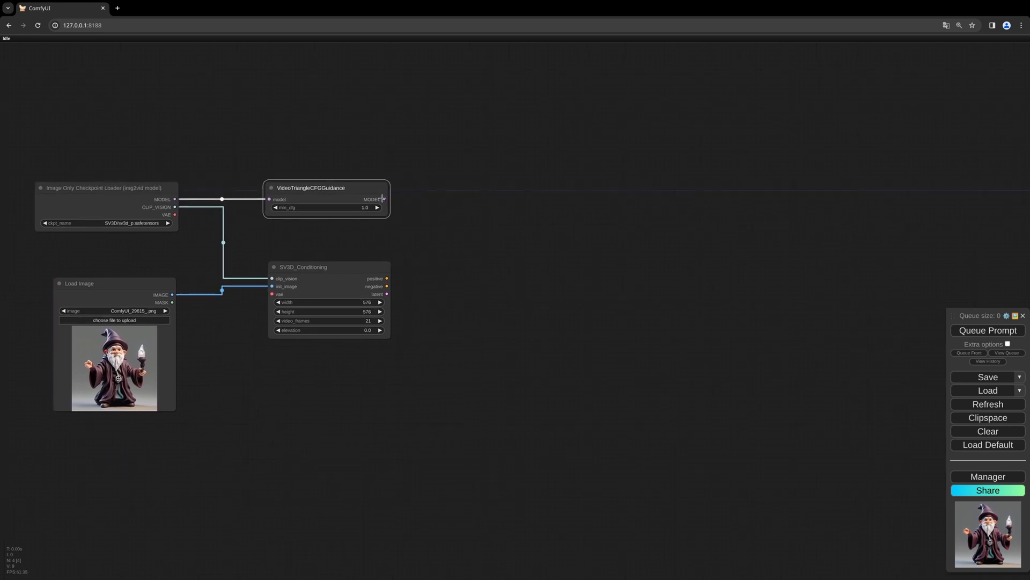
# - Add a KSampler connected to the VideoTriangleCFGGuidance model output
pyautogui.click(382, 200)
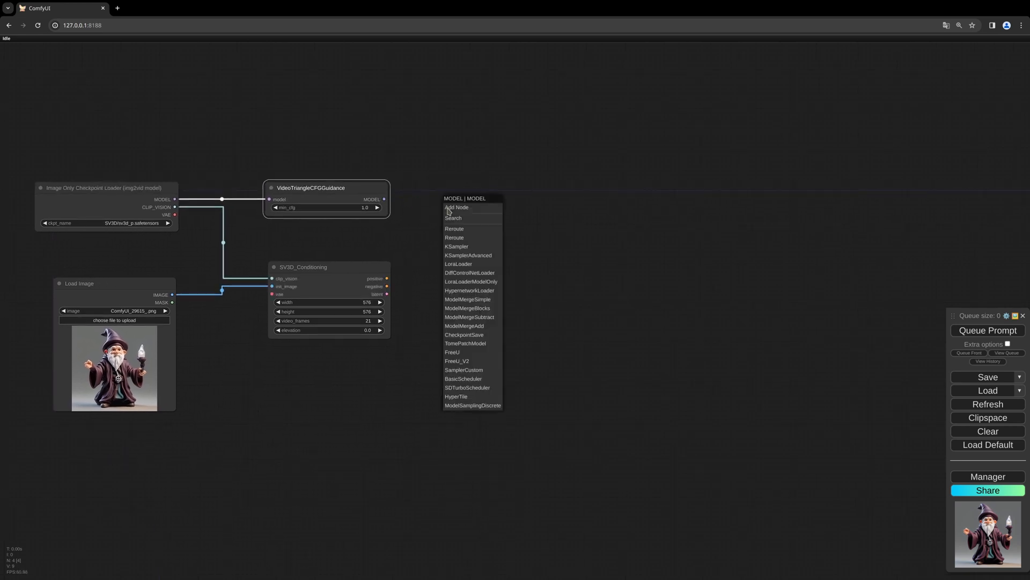
pyautogui.click(456, 246)
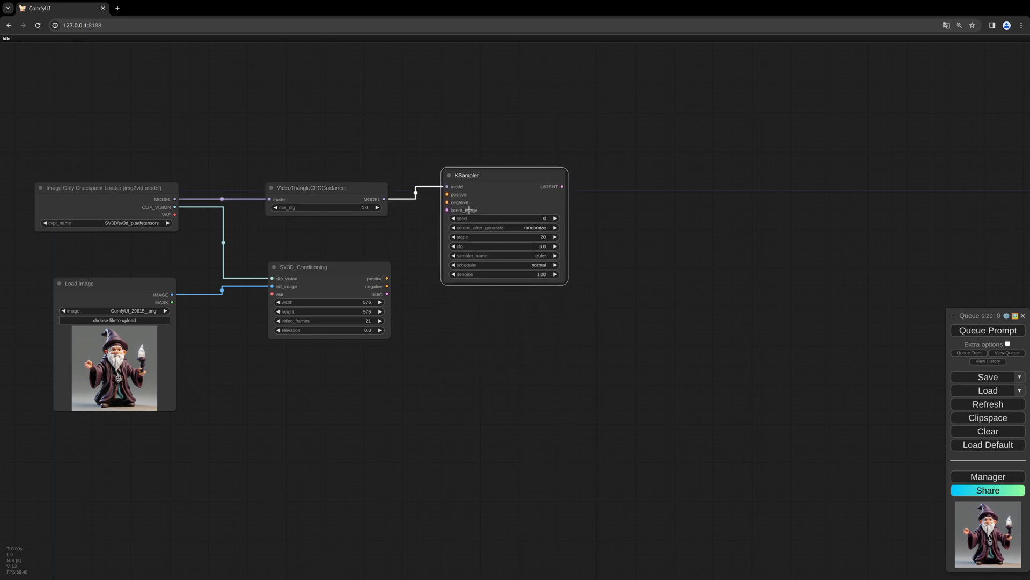
pyautogui.moveTo(421, 238)
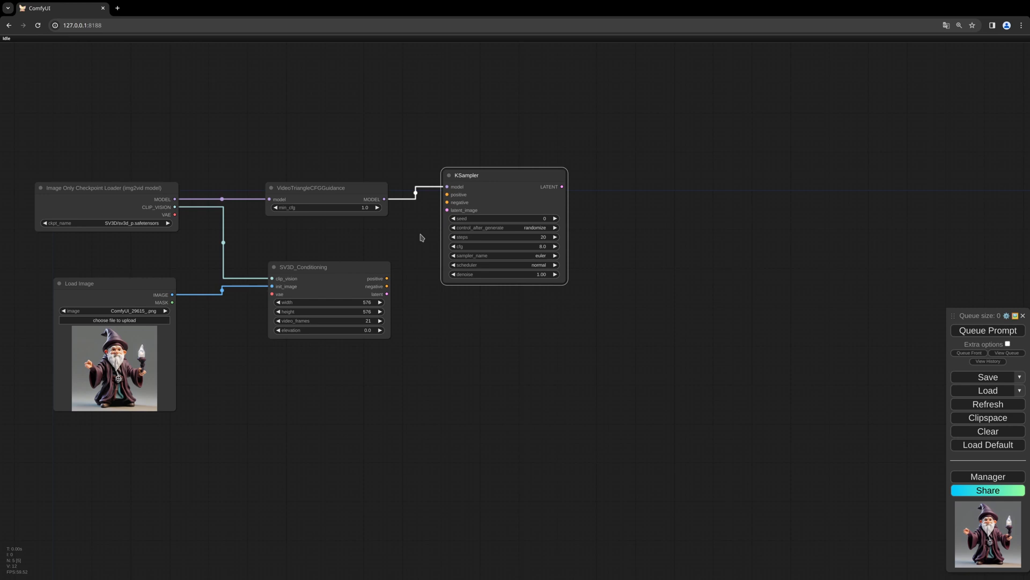
pyautogui.moveTo(412, 268)
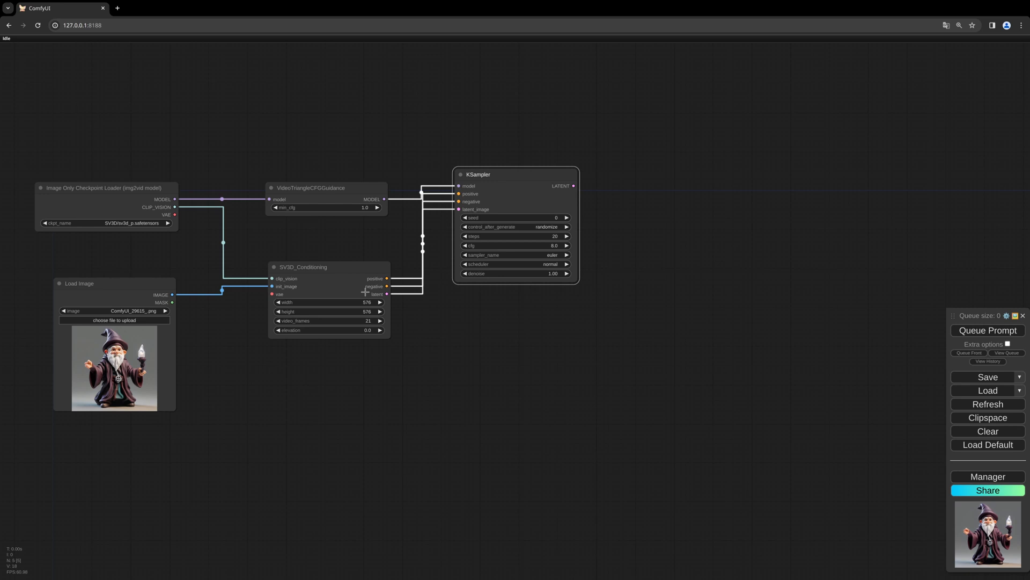
pyautogui.moveTo(367, 330)
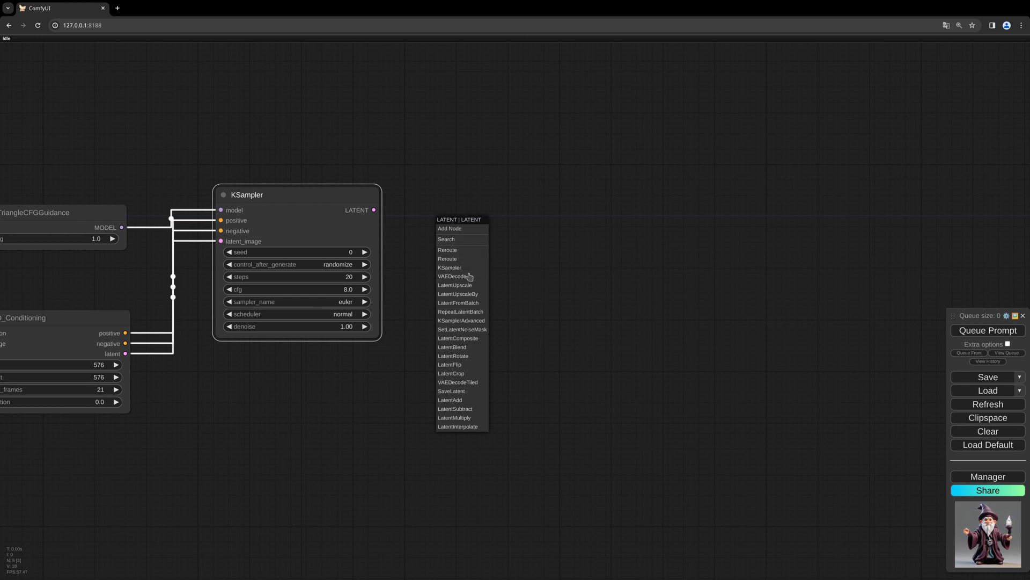
# - Add a VAE Decode for the sampler's latent and a Save Image node for its images
pyautogui.click(453, 276)
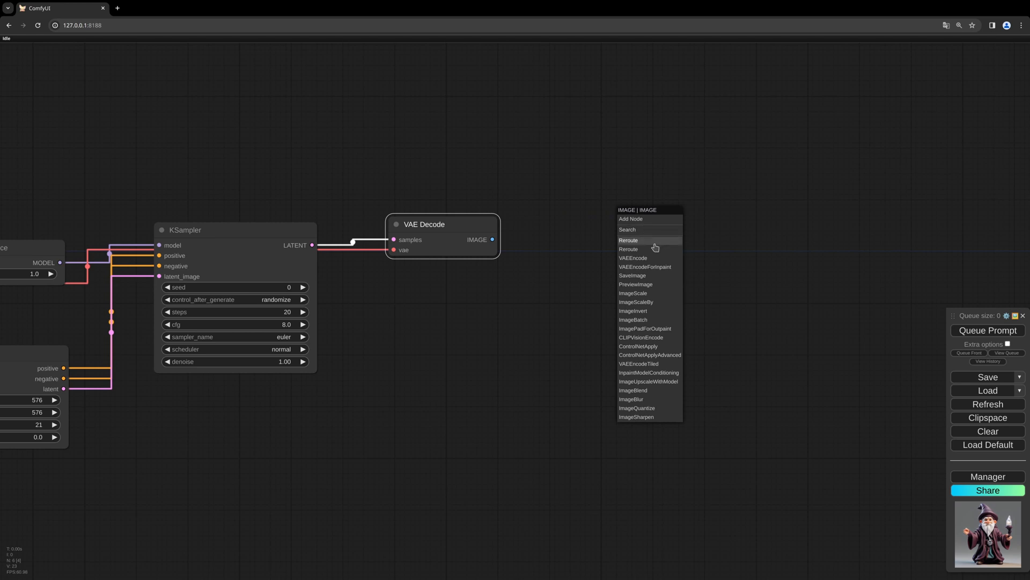
pyautogui.click(632, 275)
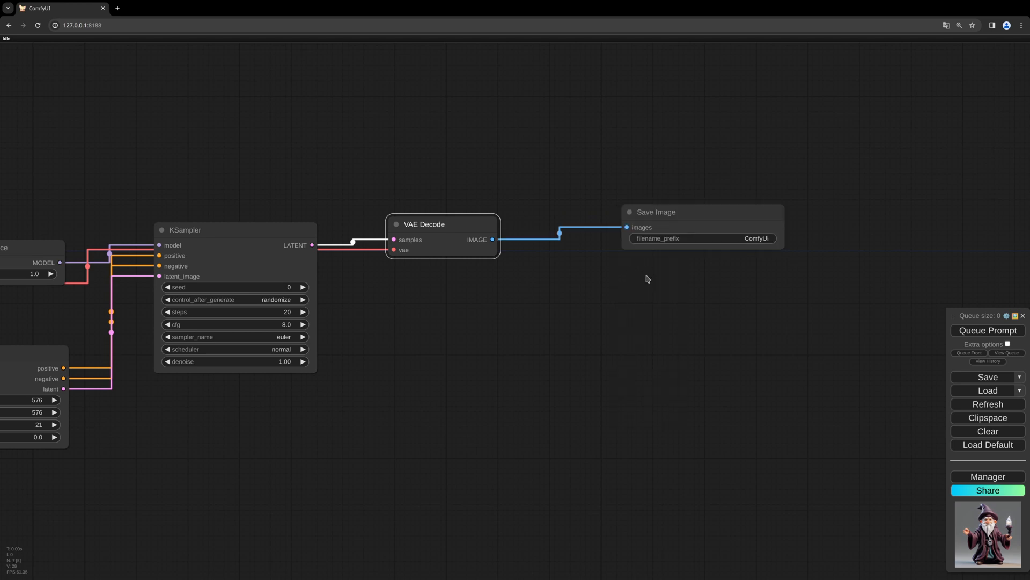
pyautogui.moveTo(647, 279); pyautogui.dragTo(585, 260)
pyautogui.write('save')
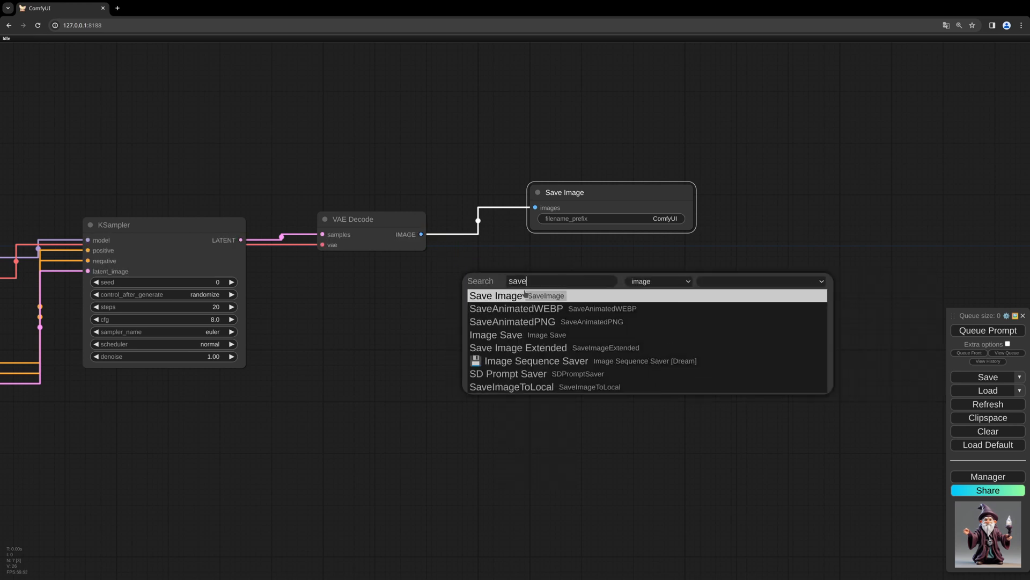
# - Add a SaveAnimatedWEBP node also fed by the VAE Decode images
pyautogui.click(516, 308)
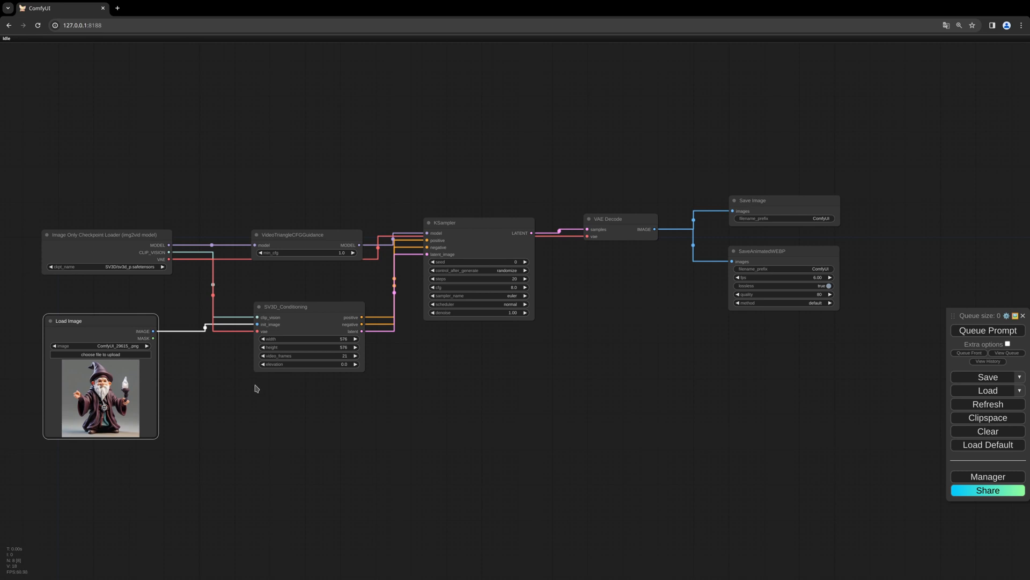
pyautogui.moveTo(759, 376)
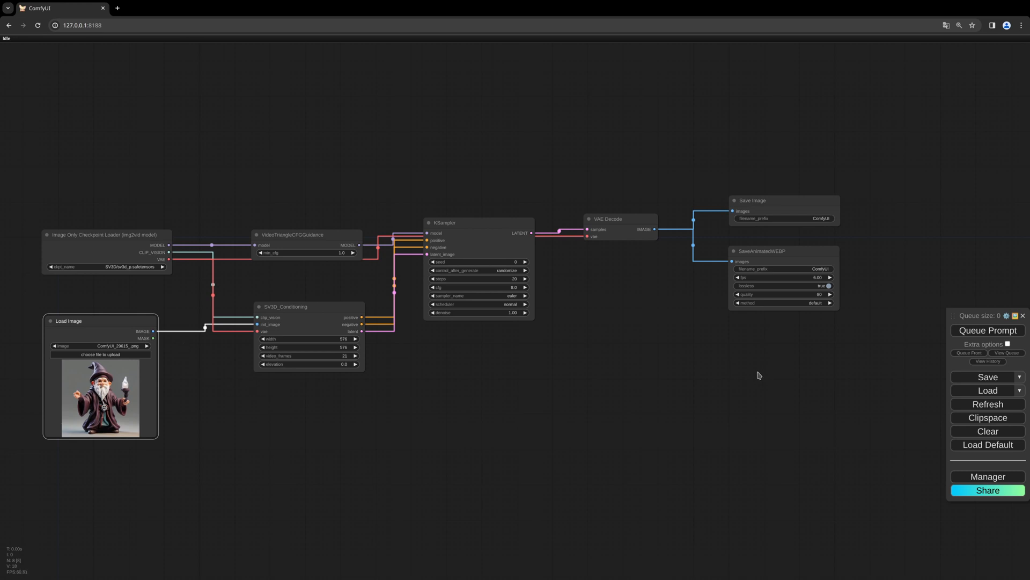
pyautogui.moveTo(970, 332)
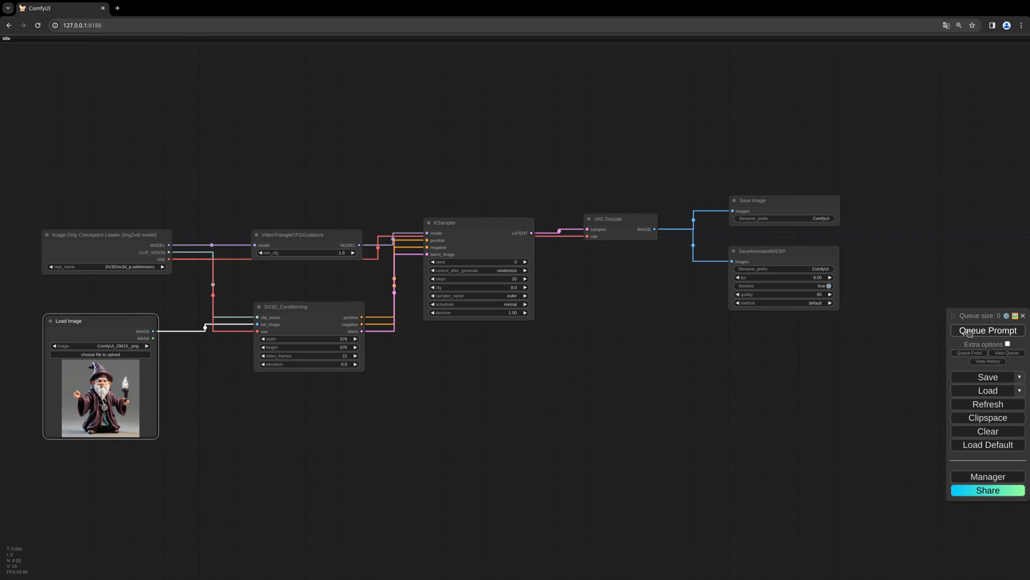
# - Queue the prompt to generate the wizard's orbital frame sequence
pyautogui.click(988, 329)
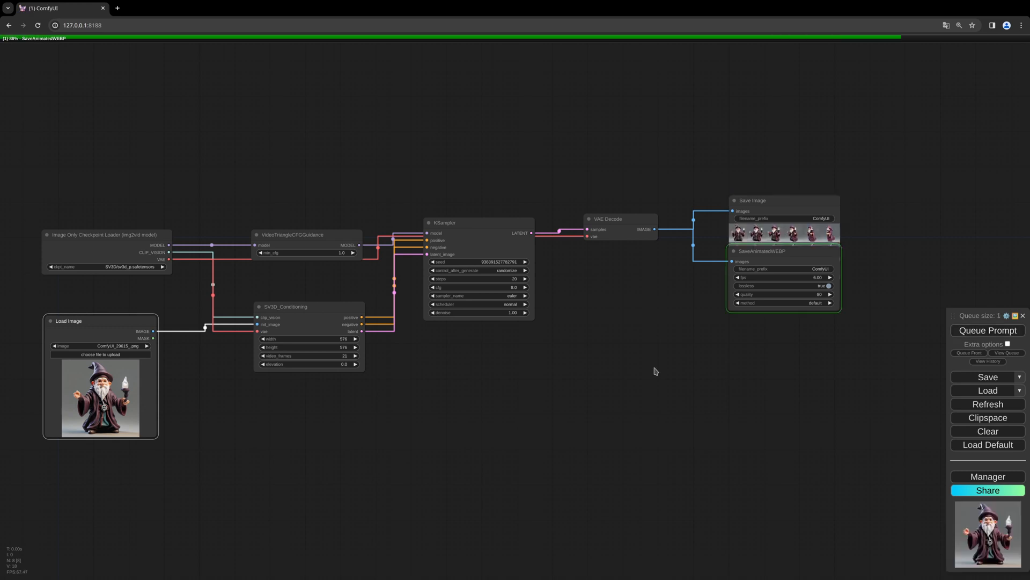